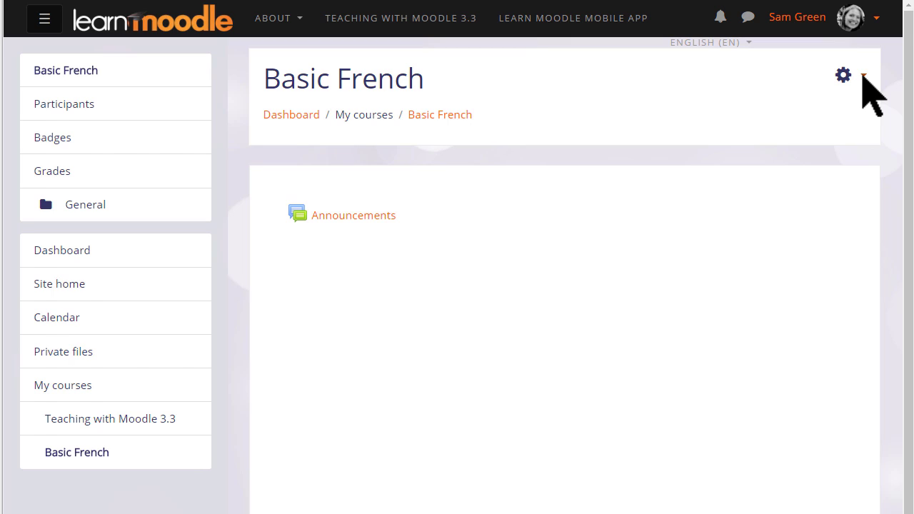
mouse_move(865, 89)
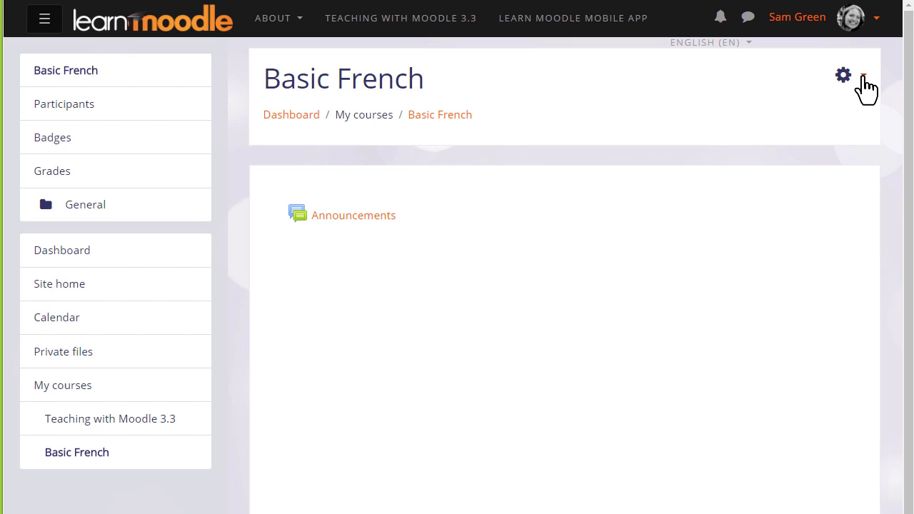
- Show the course administration actions from the gear menu on the Basic French page
left_click(843, 74)
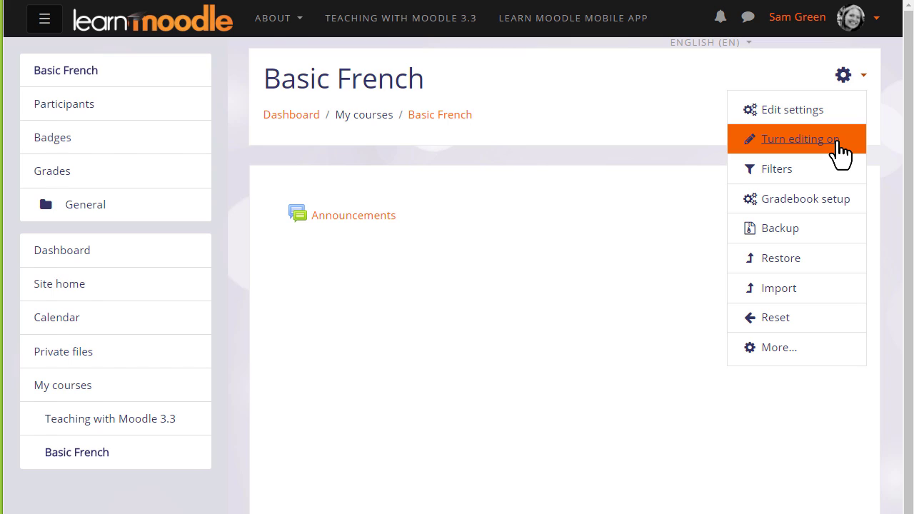
- Turn editing on and add 4 new topic sections to the course
left_click(800, 138)
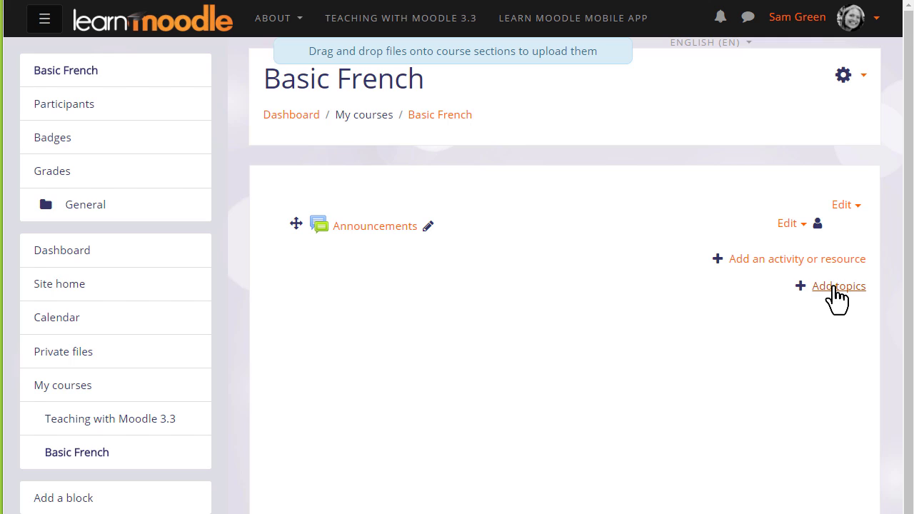
left_click(851, 285)
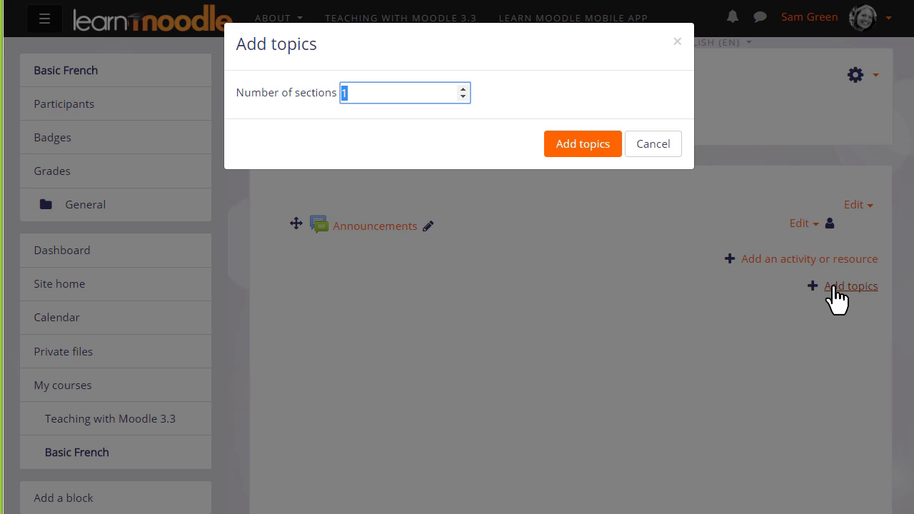
type("4")
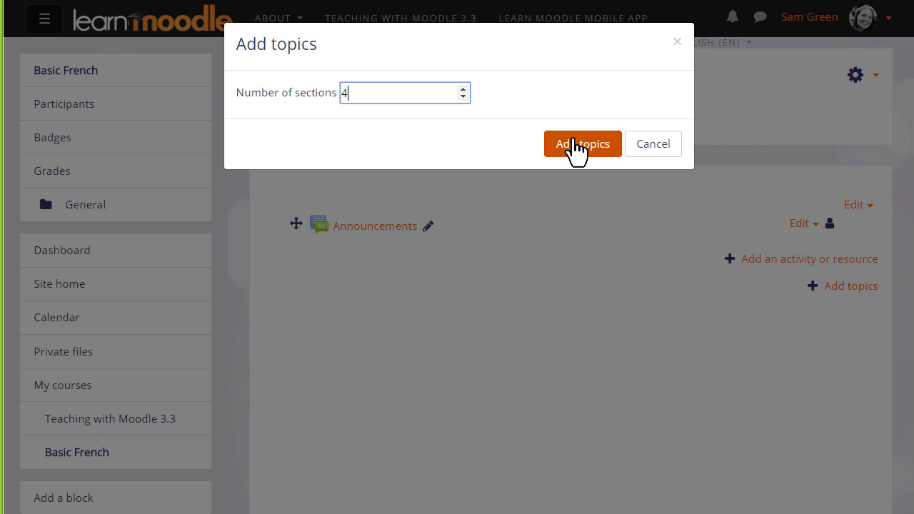
left_click(582, 143)
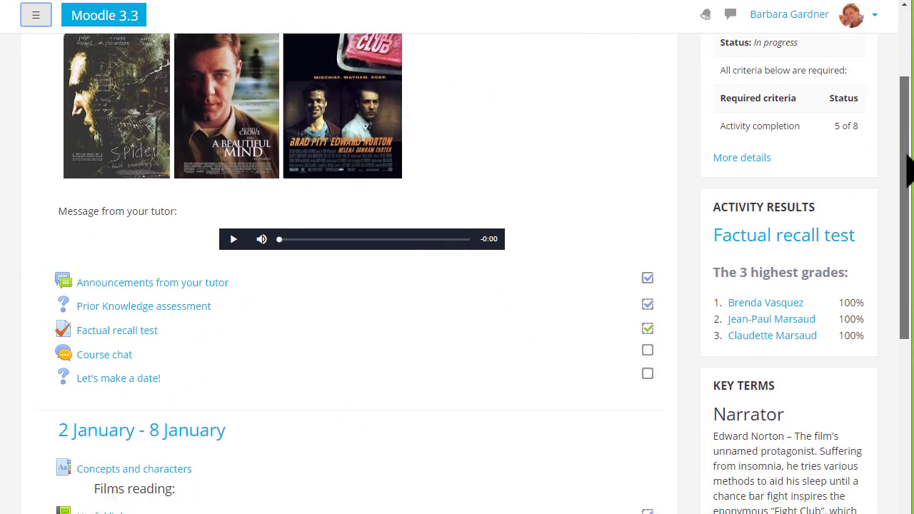
scroll("down", 3)
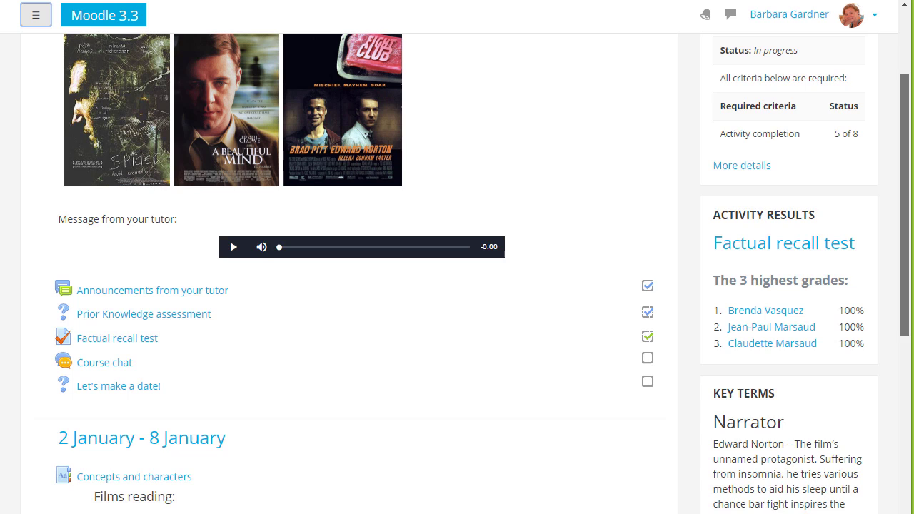
scroll("up", 3)
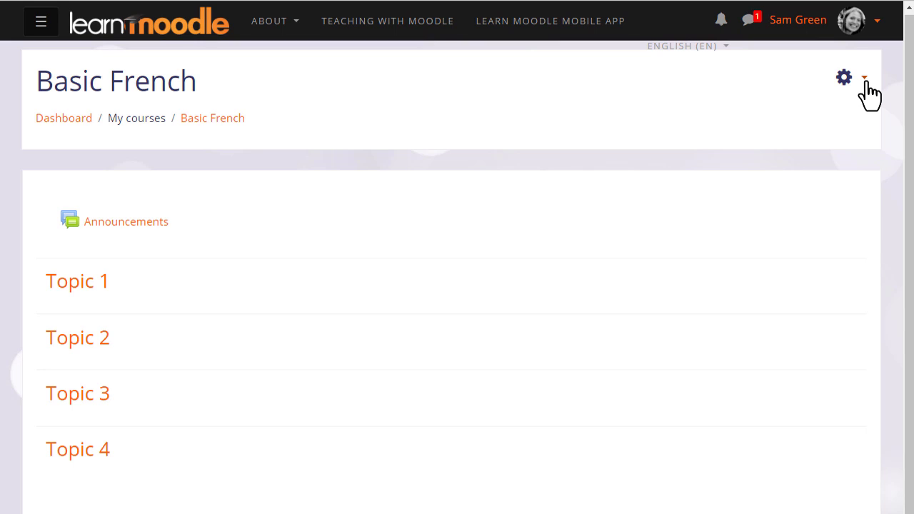
- Turn editing on again from the gear menu so Topics 1-4 become editable
left_click(864, 77)
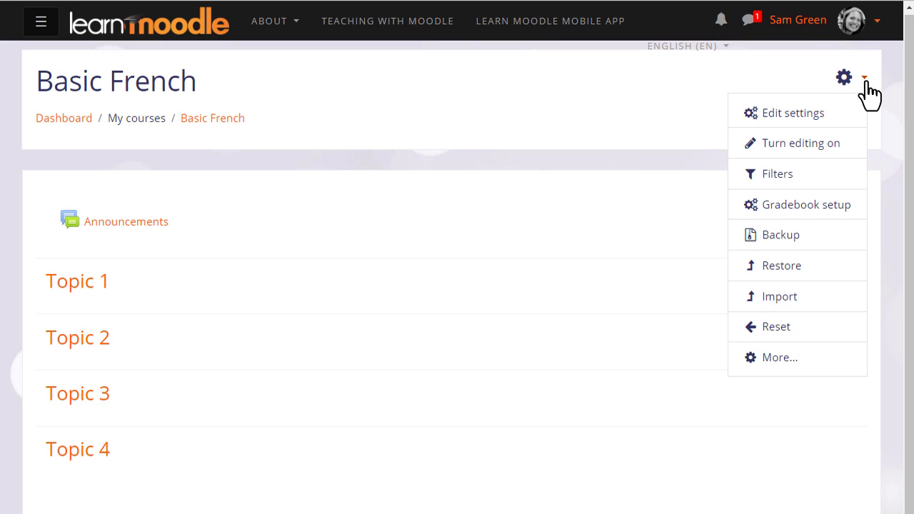
mouse_move(800, 143)
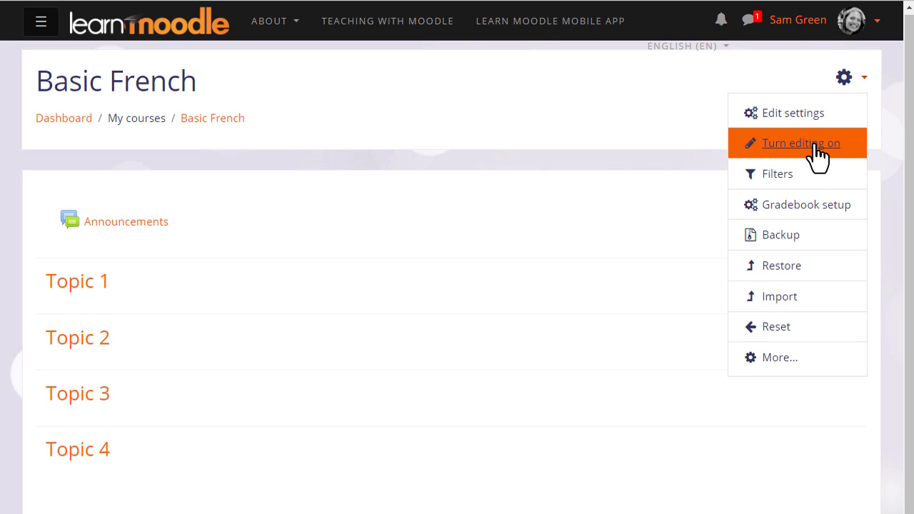
left_click(801, 143)
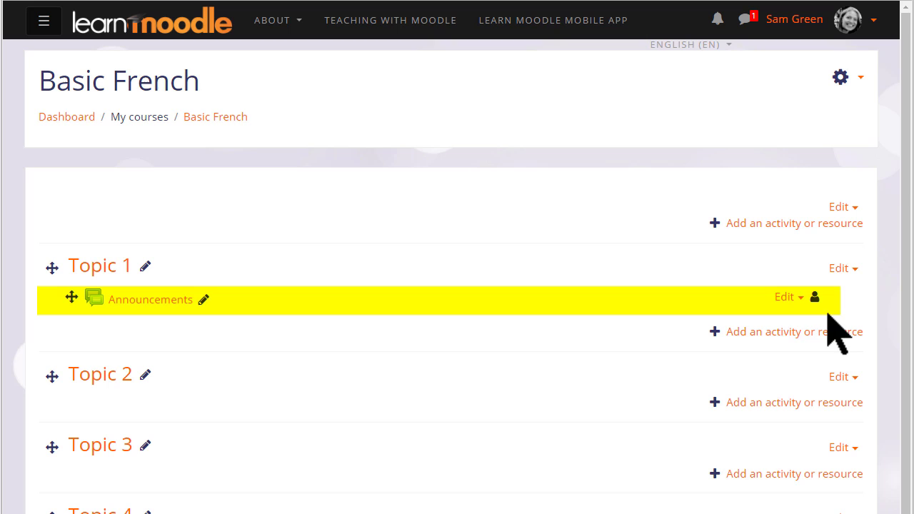
left_click(785, 296)
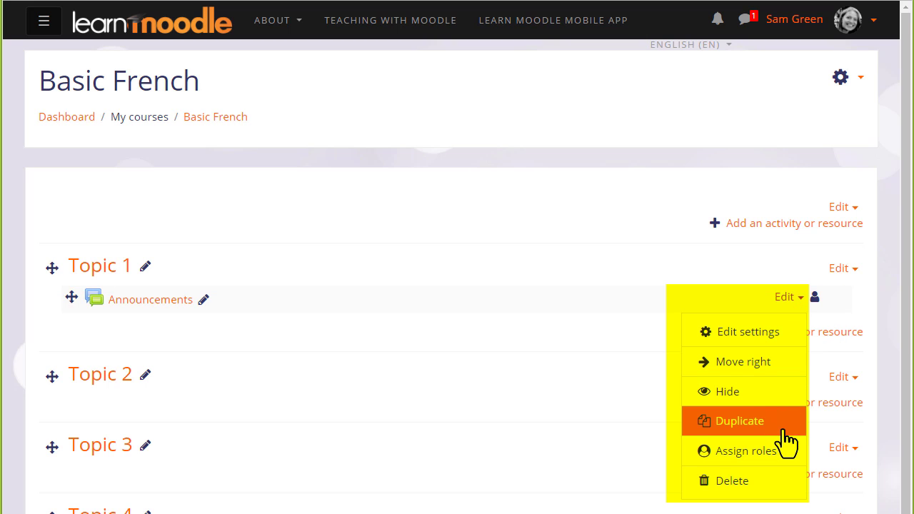
mouse_move(822, 328)
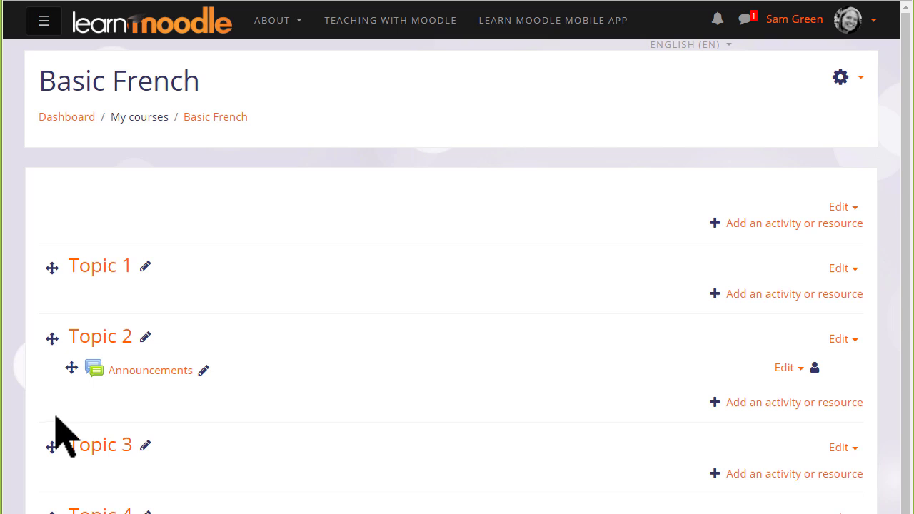
mouse_move(66, 421)
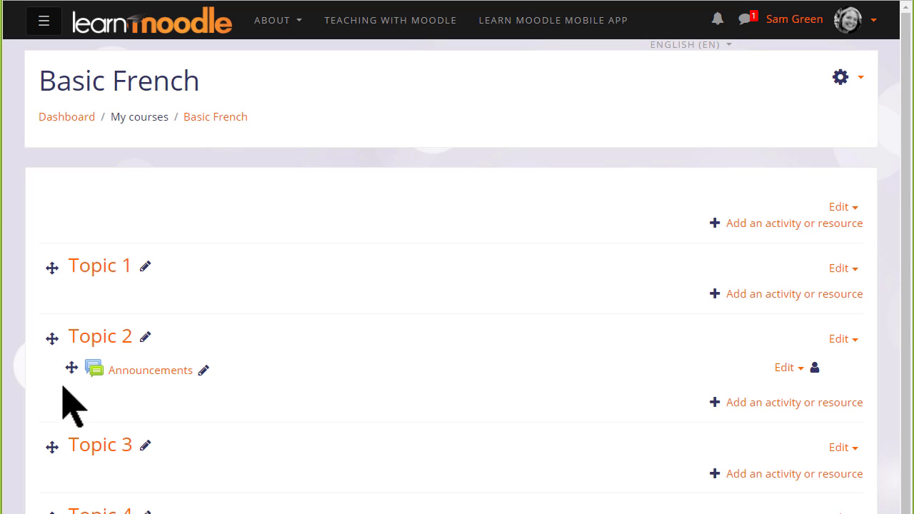
mouse_move(72, 371)
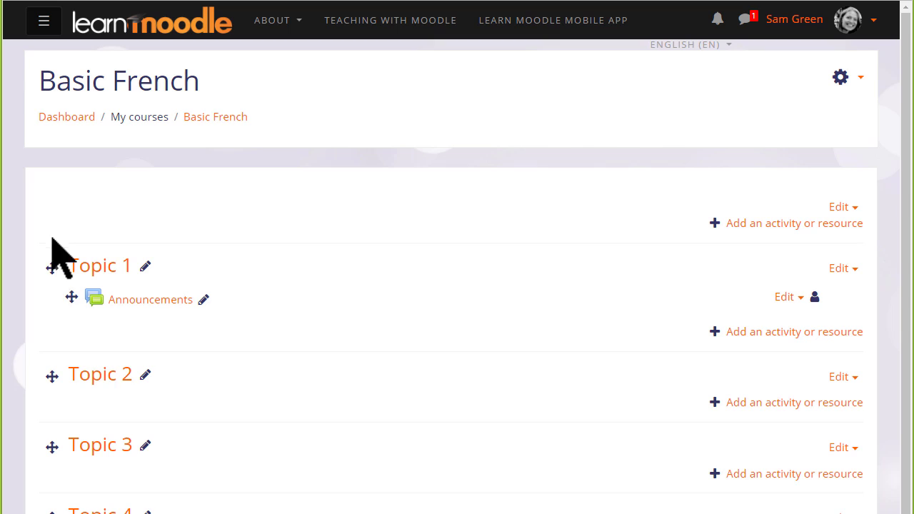
mouse_move(743, 449)
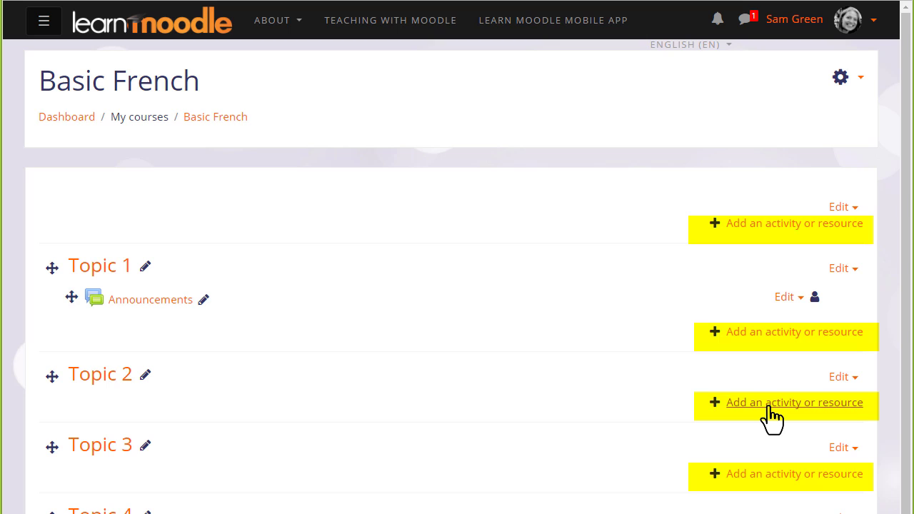
- Bring up the activity or resource chooser for Topic 2 and reveal its resources list
left_click(794, 403)
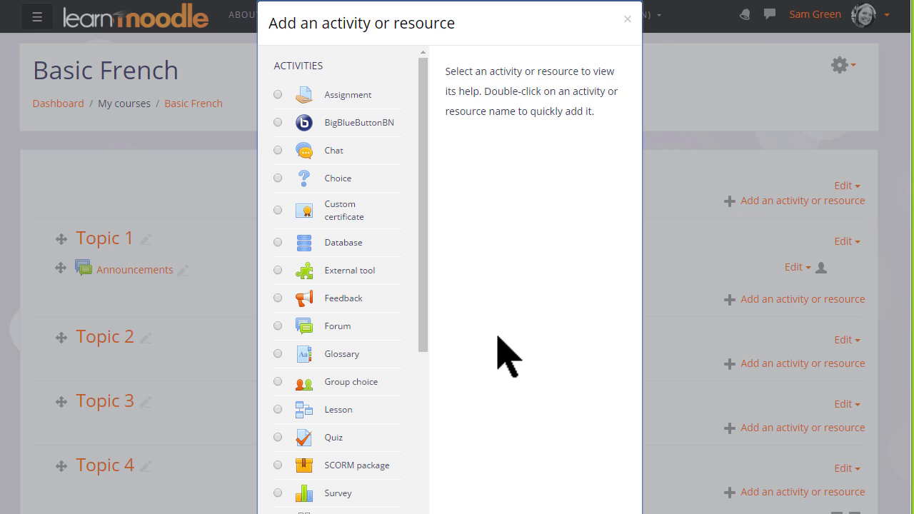
mouse_move(514, 371)
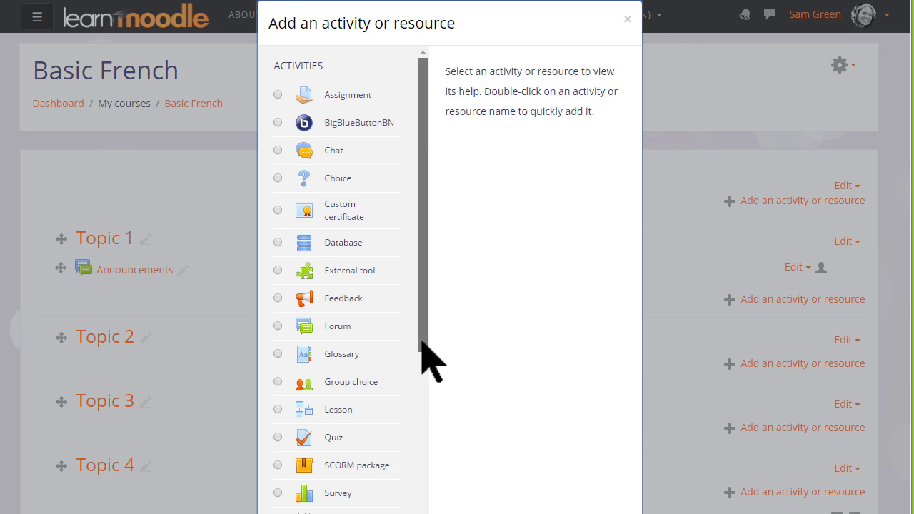
scroll("down", 3)
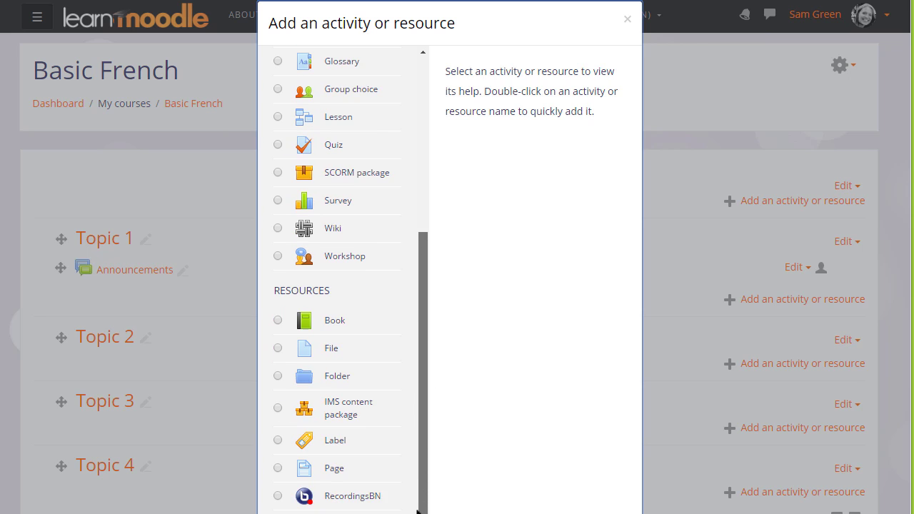